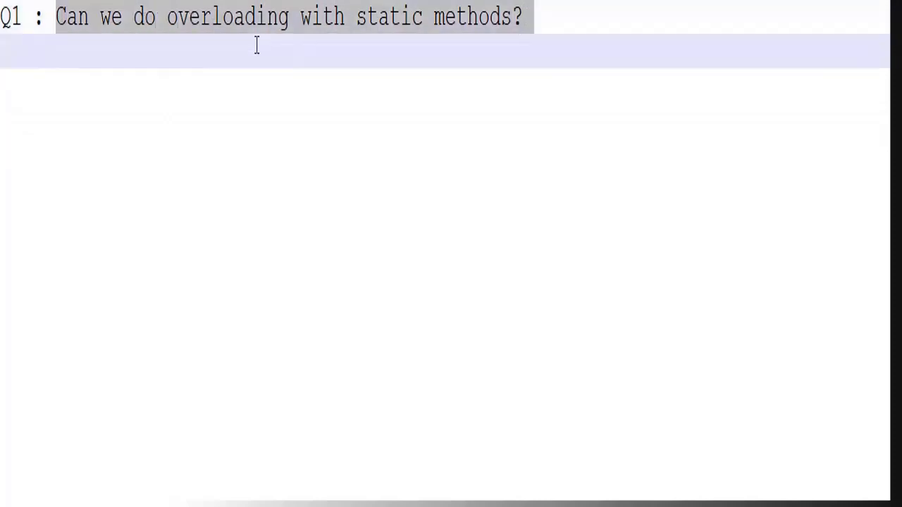
Add the static no-argument getDetails() method alongside the Integer overload.
{"action": "double_click", "coordinate": [389, 17]}
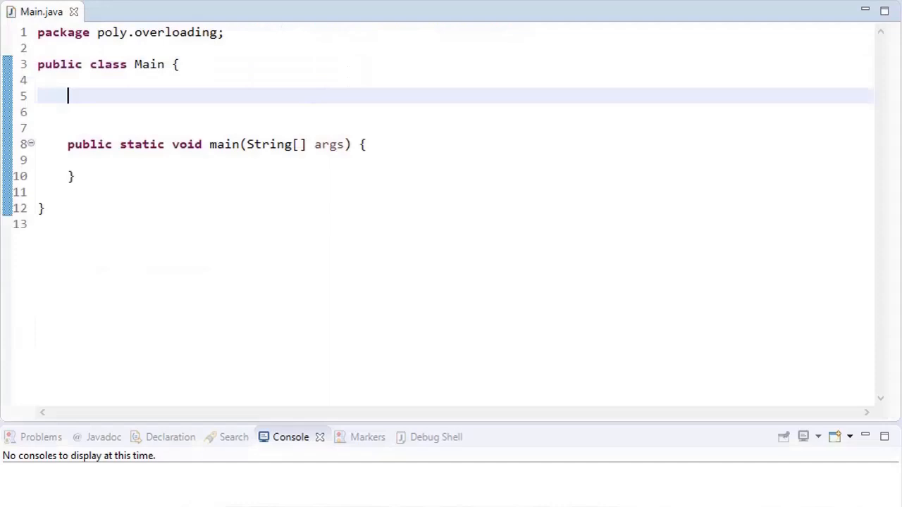
{"action": "type", "text": "public static void getDetails() {"}
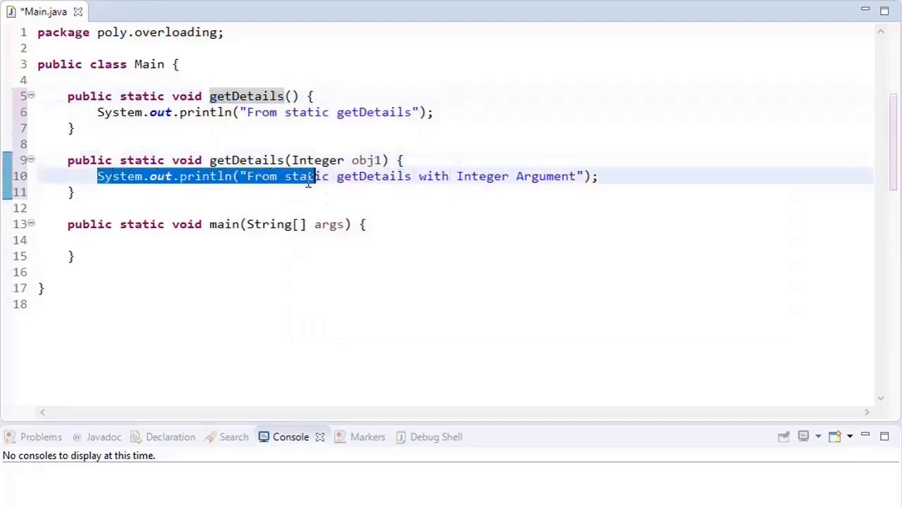
Add the comment '// IS THAT OVERLOADING ?' inside main.
{"action": "type", "text": "// IS THAT OVE"}
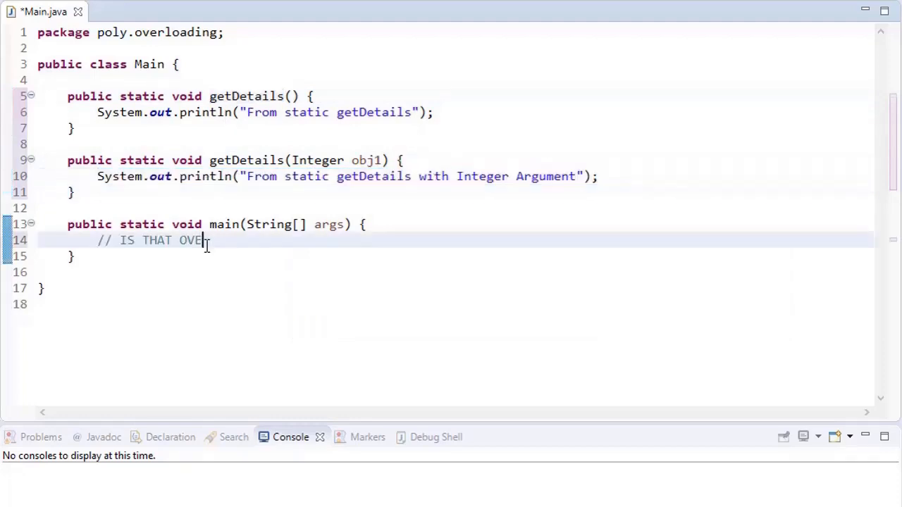
{"action": "type", "text": "RLOADING ?"}
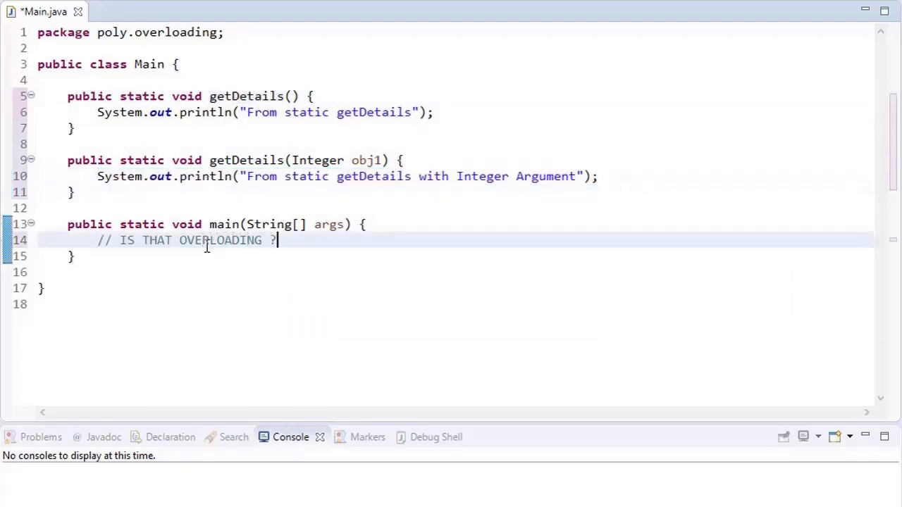
{"action": "mouse_move", "coordinate": [271, 292]}
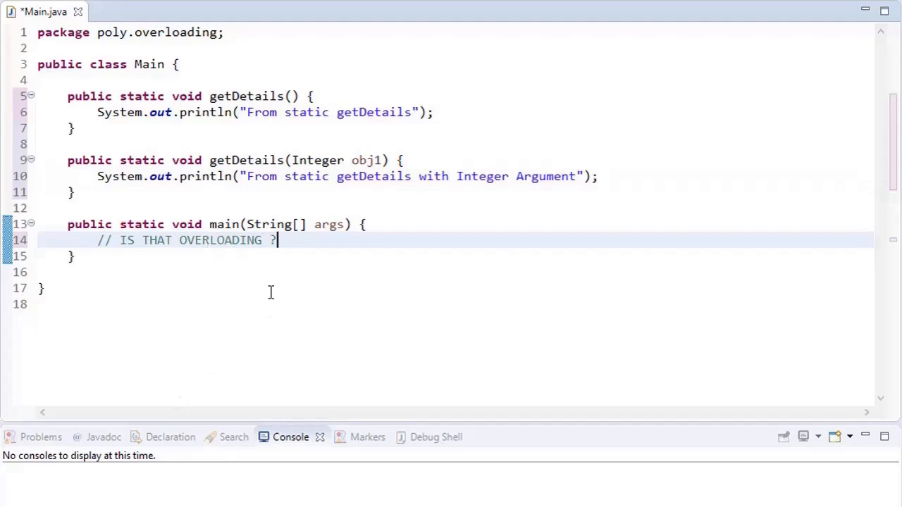
{"action": "left_click", "coordinate": [42, 287]}
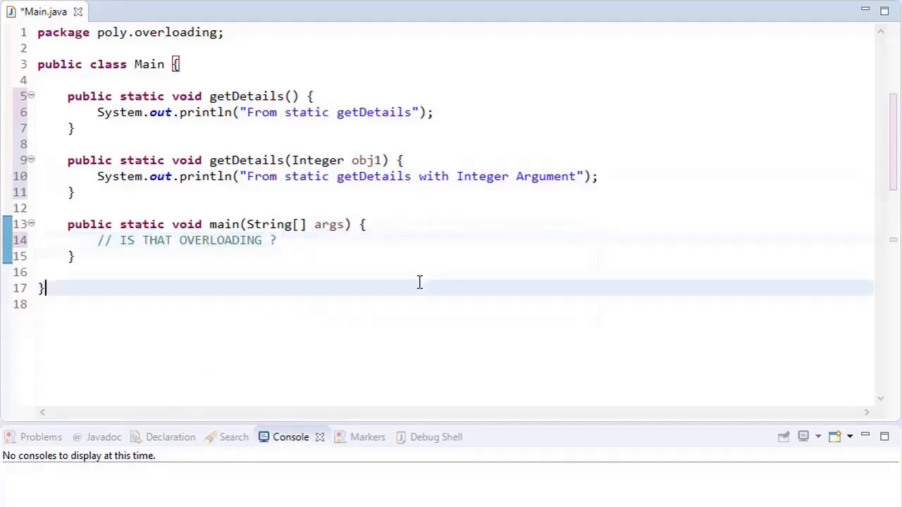
Add '// Lets check', call Main.getDetails() and Main.getDetails(12) from main, and run to print both messages.
{"action": "type", "text": "// Lets check"}
{"action": "type", "text": "Mai"}
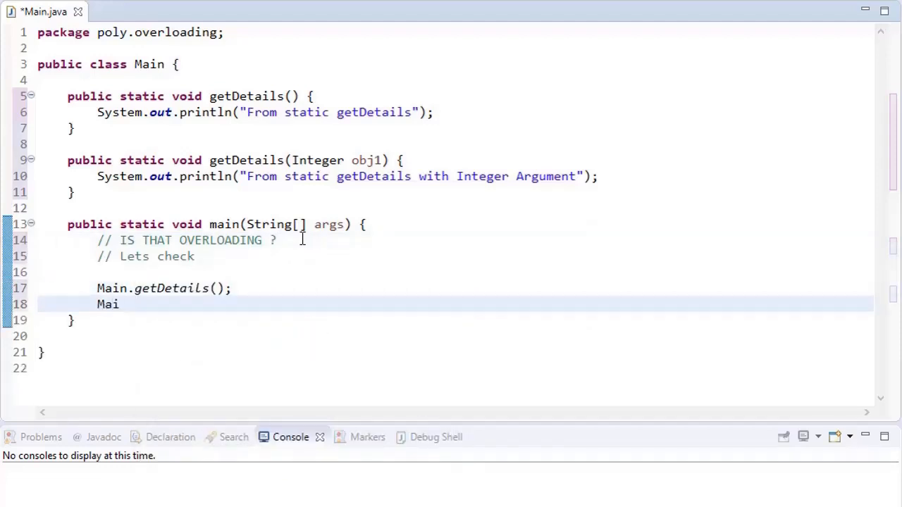
{"action": "type", "text": "n.getDetails(12);"}
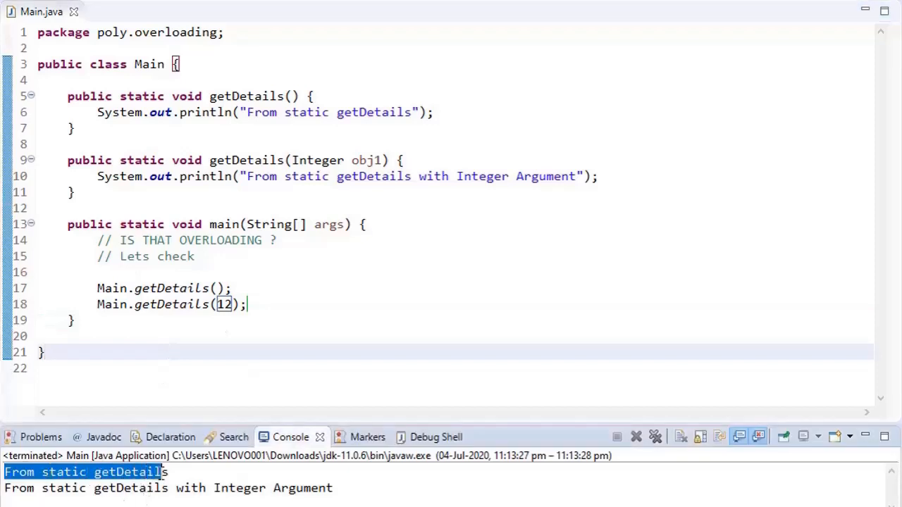
{"action": "type", "text": "int obje"}
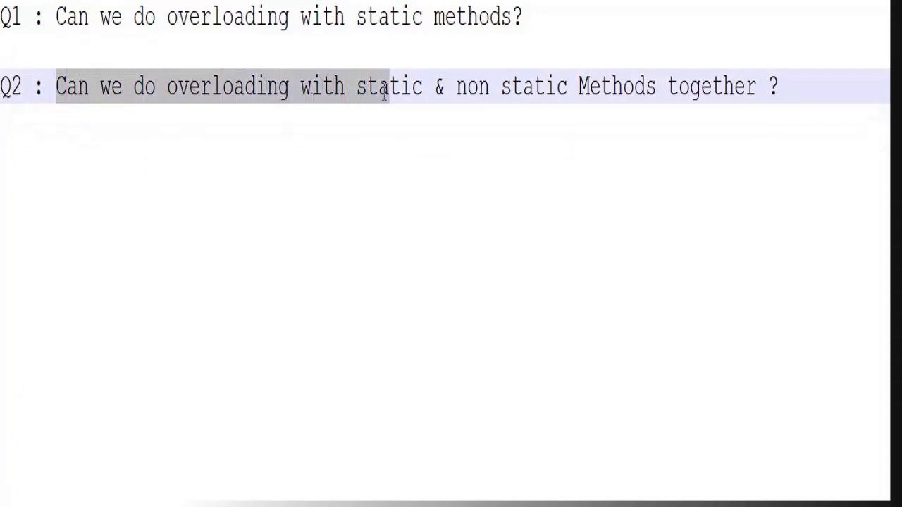
{"action": "left_click", "coordinate": [454, 88]}
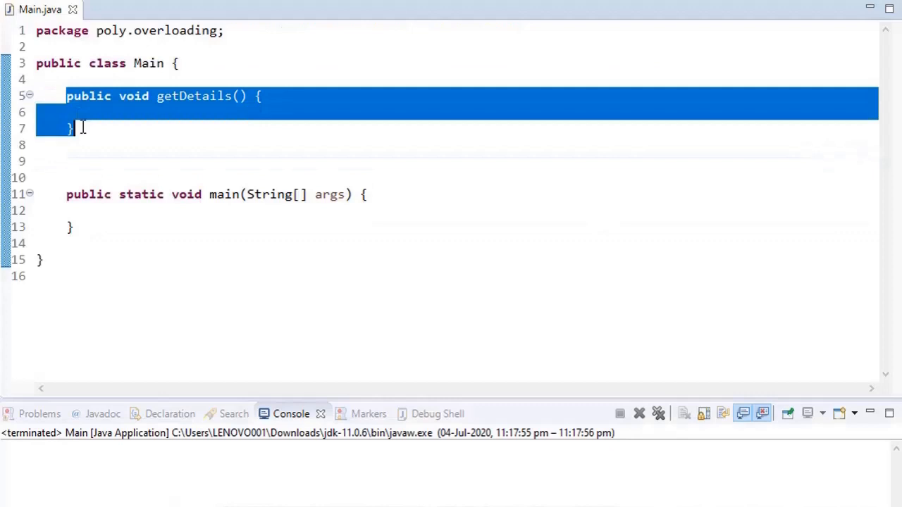
Write a public void getDetails() method and duplicate it below.
{"action": "left_click", "coordinate": [66, 161]}
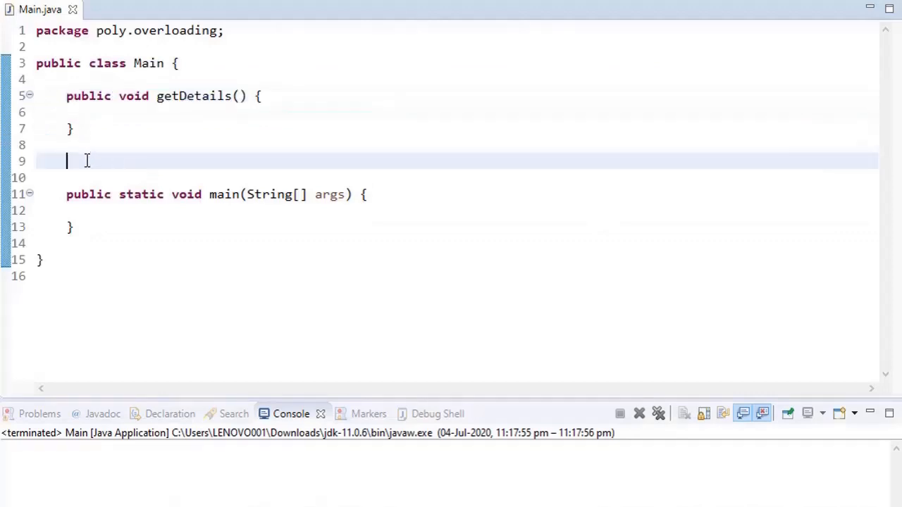
{"action": "type", "text": "public void getDetails() {"}
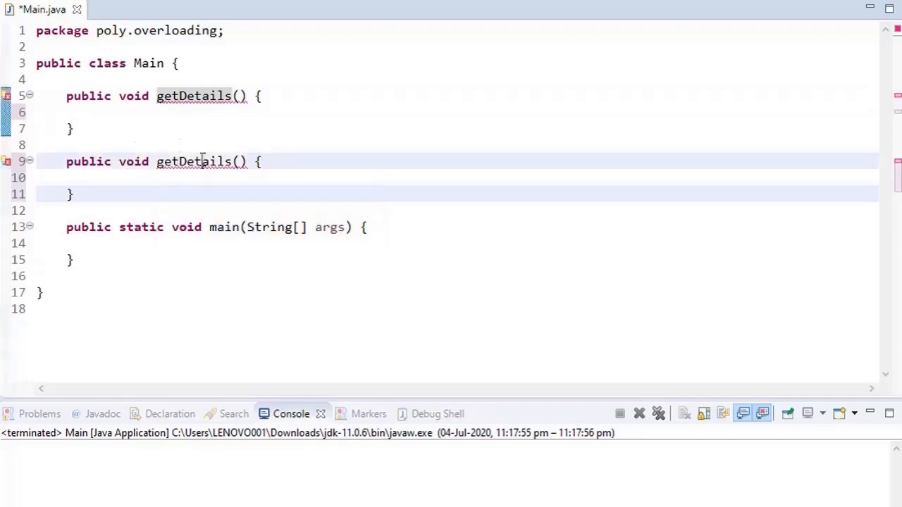
{"action": "left_click", "coordinate": [76, 194]}
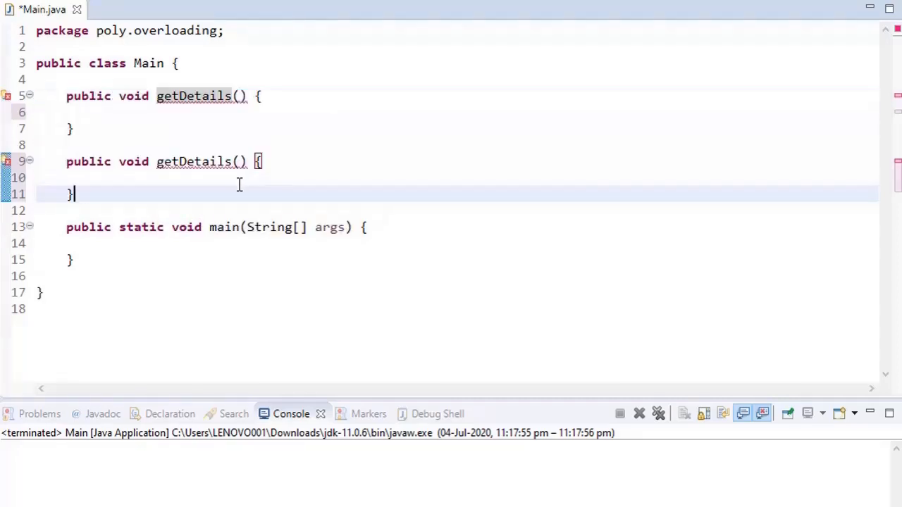
{"action": "mouse_move", "coordinate": [248, 172]}
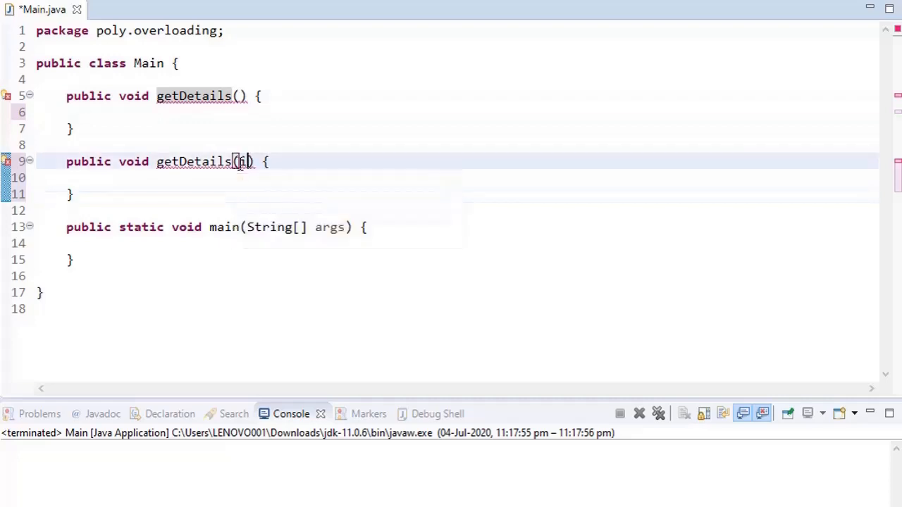
Give the duplicate an int x parameter and the static keyword.
{"action": "type", "text": "int x"}
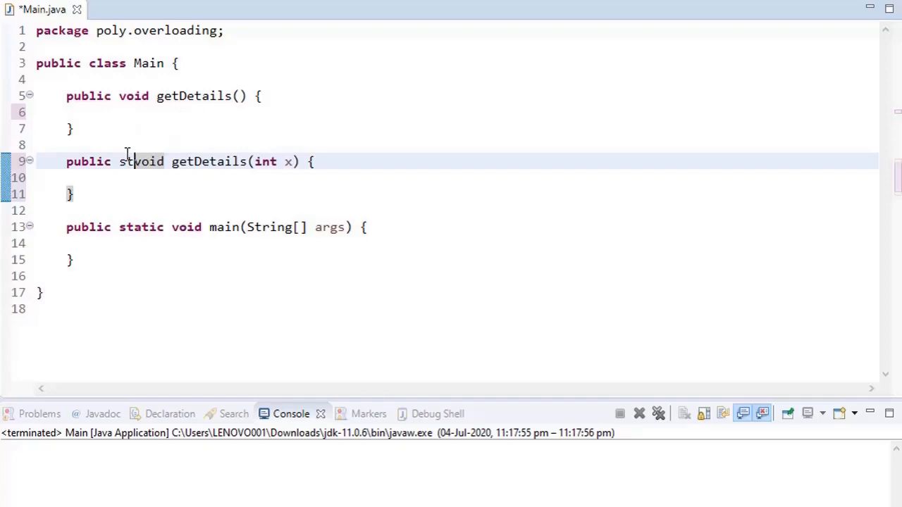
{"action": "type", "text": "atic"}
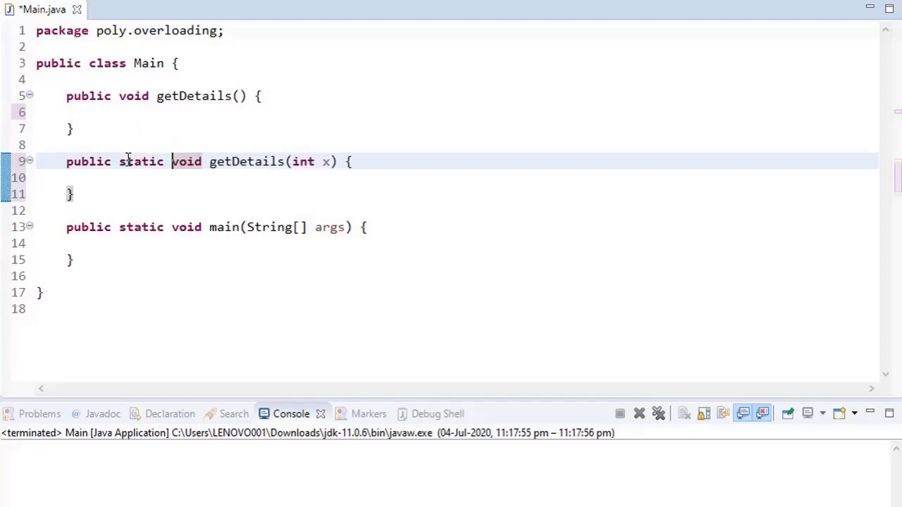
{"action": "double_click", "coordinate": [141, 161]}
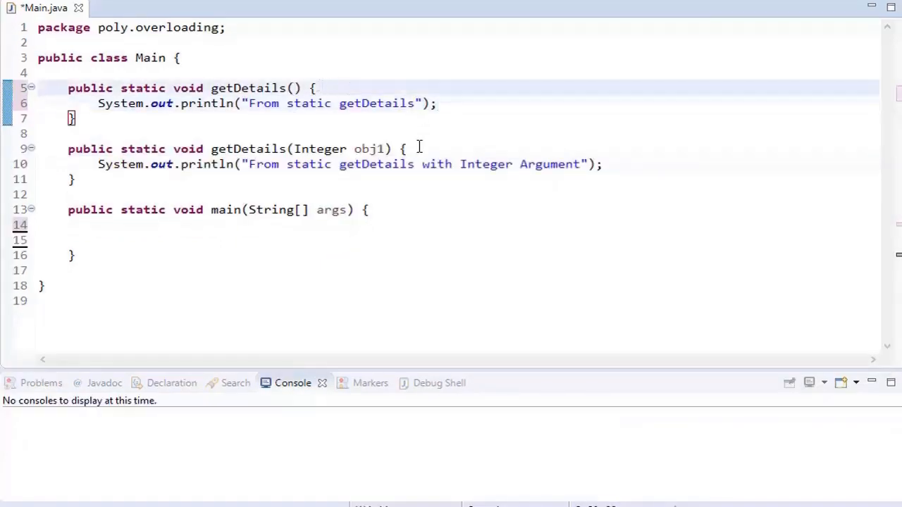
Save the file and remove 'static' from the Integer getDetails method.
{"action": "left_click", "coordinate": [410, 150]}
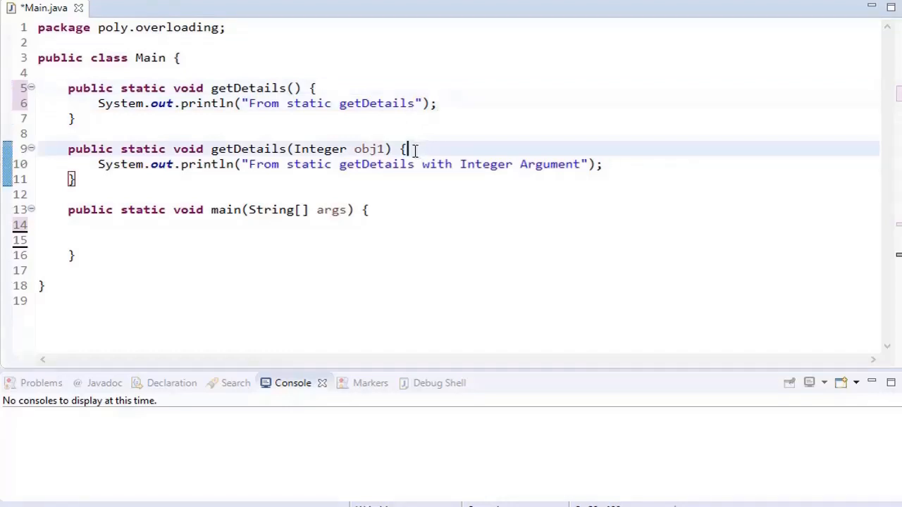
{"action": "key", "text": "ctrl+s"}
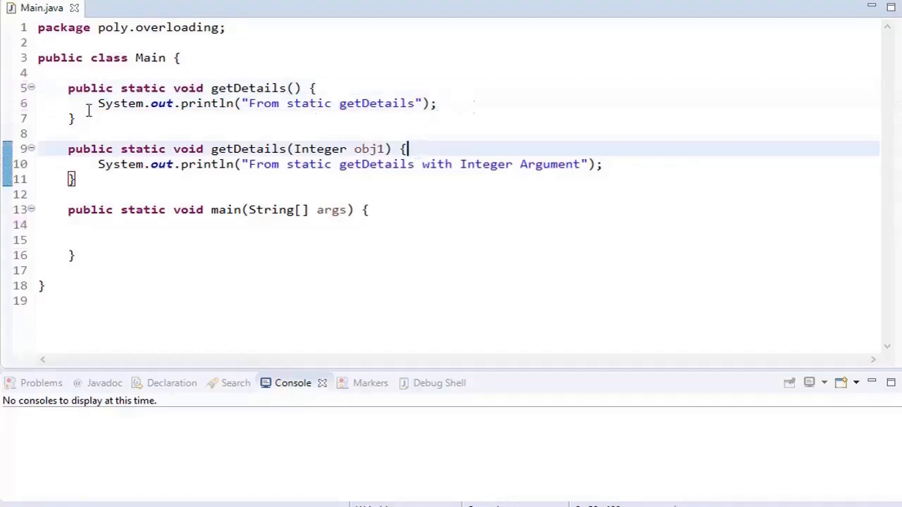
{"action": "double_click", "coordinate": [144, 150]}
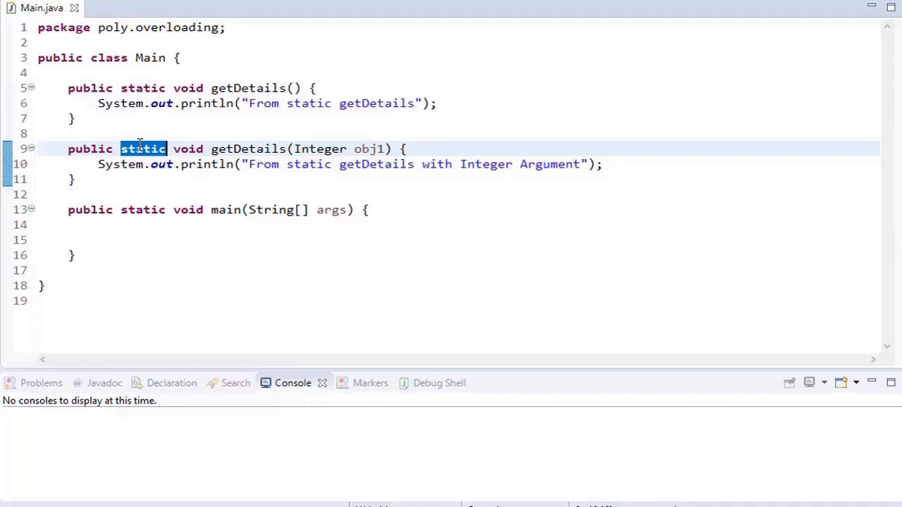
{"action": "key", "text": "Delete"}
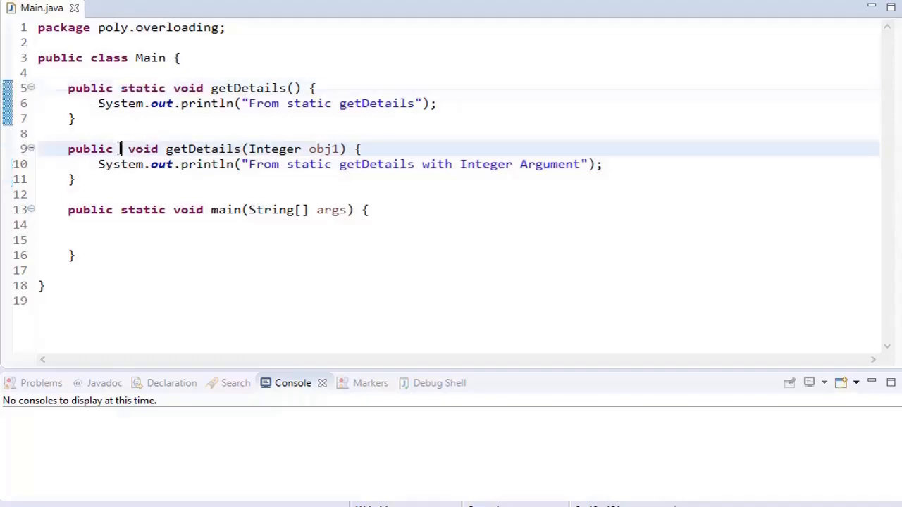
{"action": "double_click", "coordinate": [142, 150]}
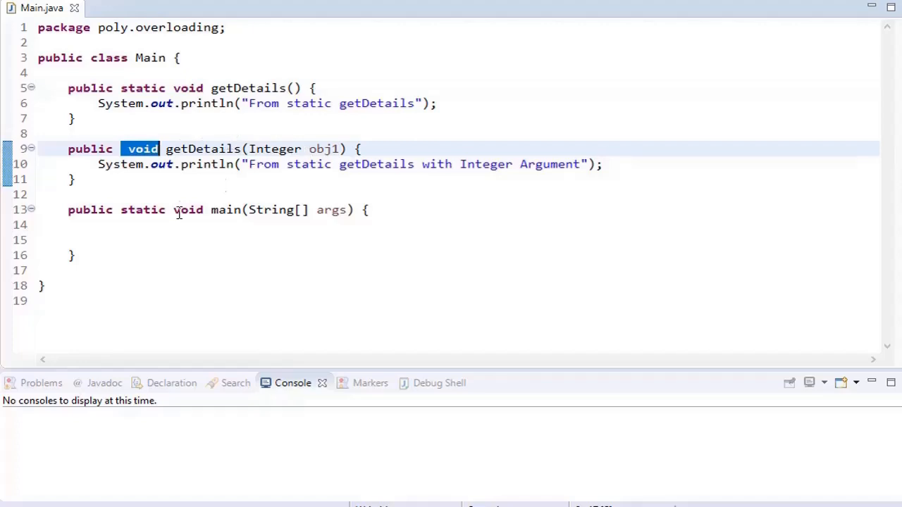
Add comments '// Is that still overloading ?' and '// Lets check' with a Main.getDetails(); call in main.
{"action": "left_click", "coordinate": [155, 225]}
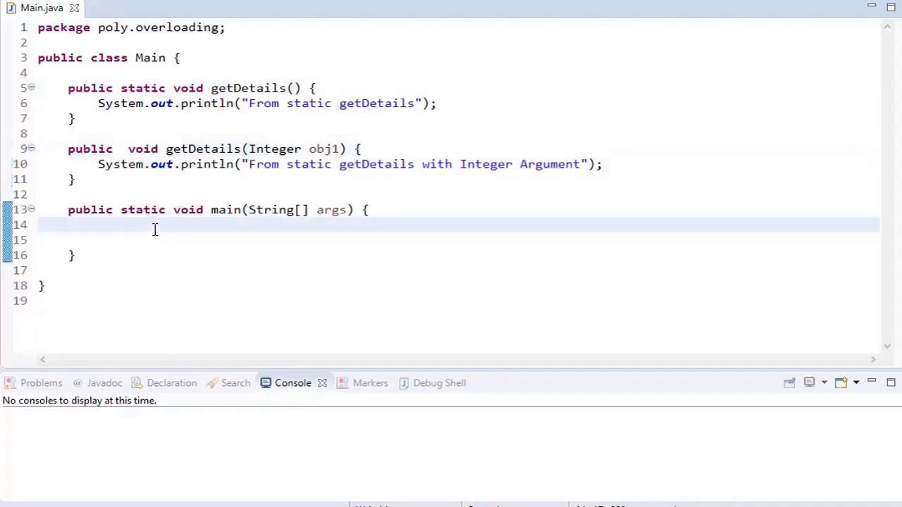
{"action": "type", "text": "// Is"}
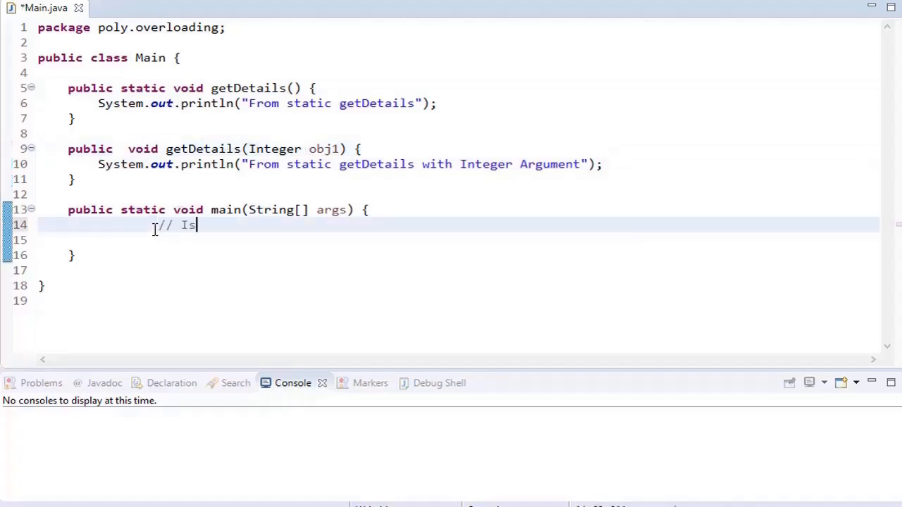
{"action": "type", "text": "that still overloading ?"}
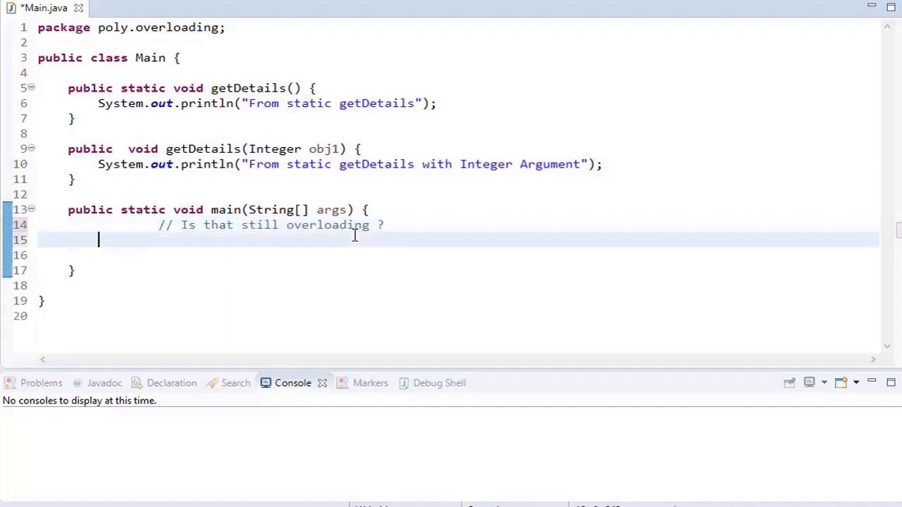
{"action": "type", "text": "//"}
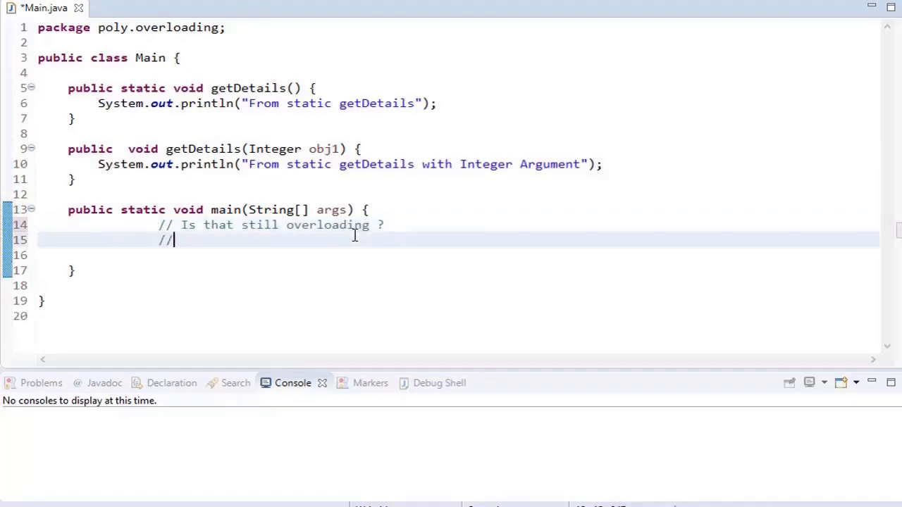
{"action": "type", "text": "Lets"}
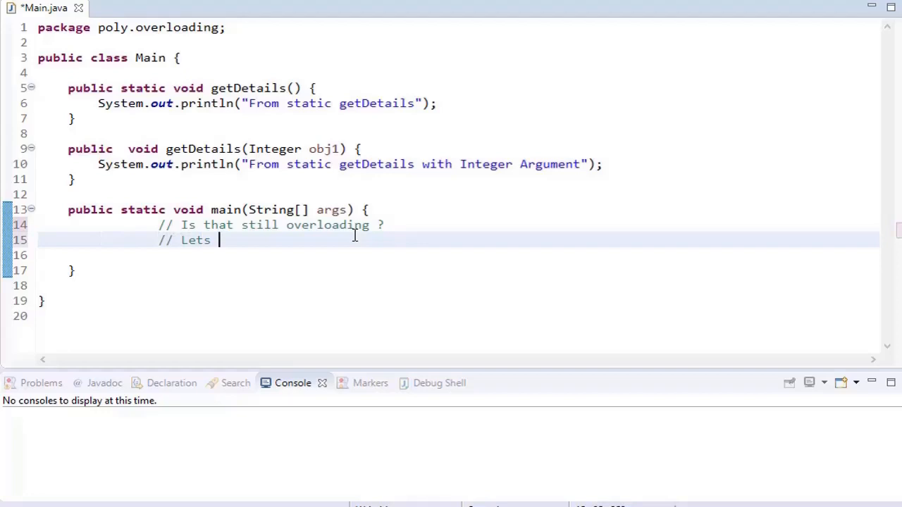
{"action": "type", "text": "check"}
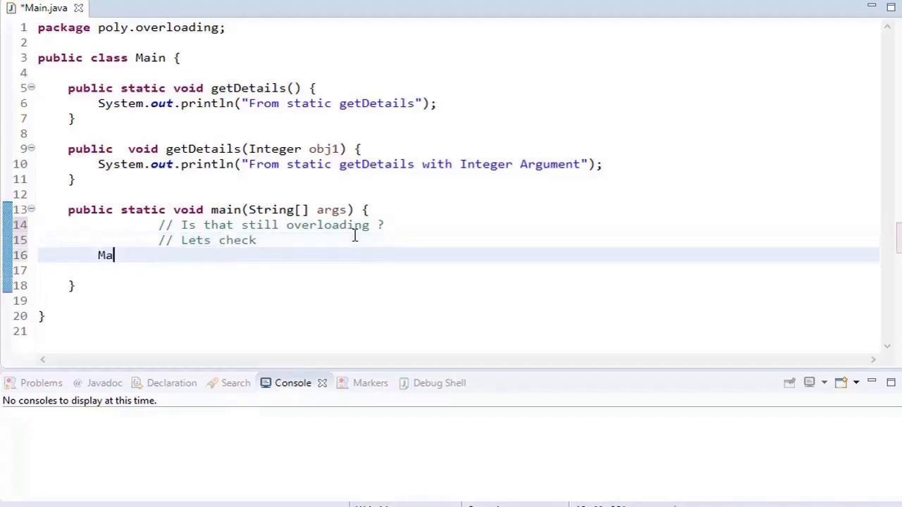
{"action": "type", "text": "in."}
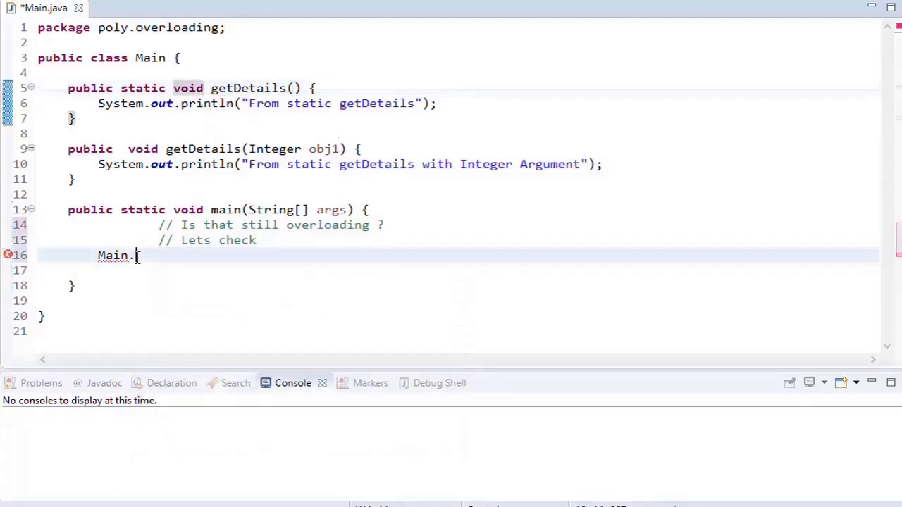
{"action": "type", "text": "getDetails();"}
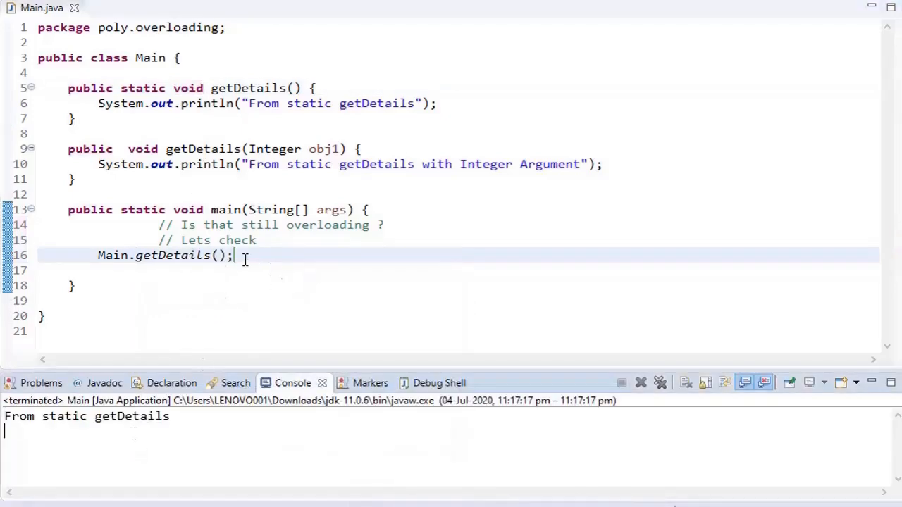
Create 'Main obj1 = new Main();' calling obj1.getDetails(10), then give the static overload a char[] parameter.
{"action": "type", "text": "Main o"}
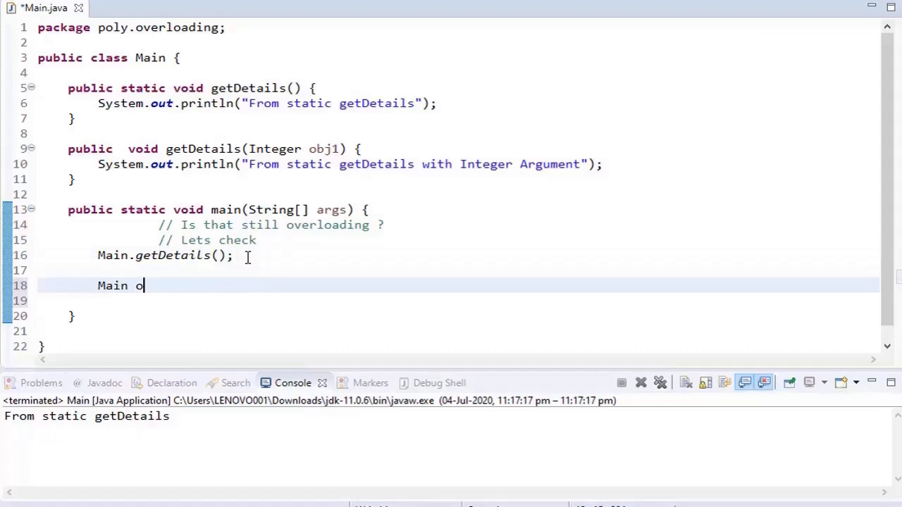
{"action": "type", "text": "bj1 = new Main();"}
{"action": "left_click", "coordinate": [458, 300]}
{"action": "type", "text": "obj1.getDetails(10);"}
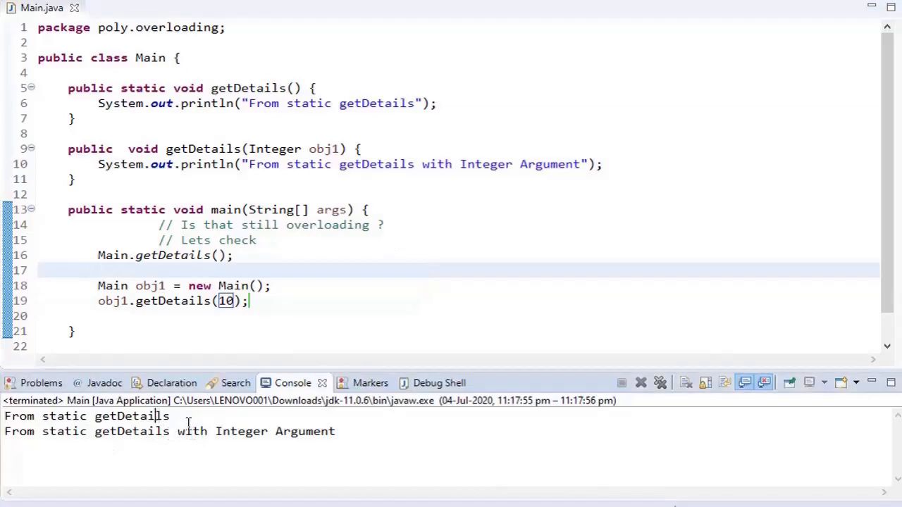
{"action": "mouse_move", "coordinate": [85, 259]}
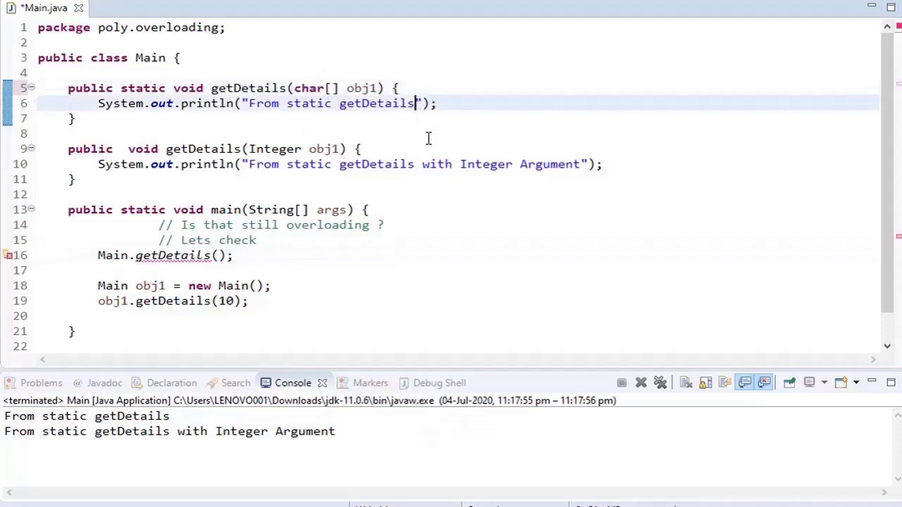
{"action": "type", "text": "char[]"}
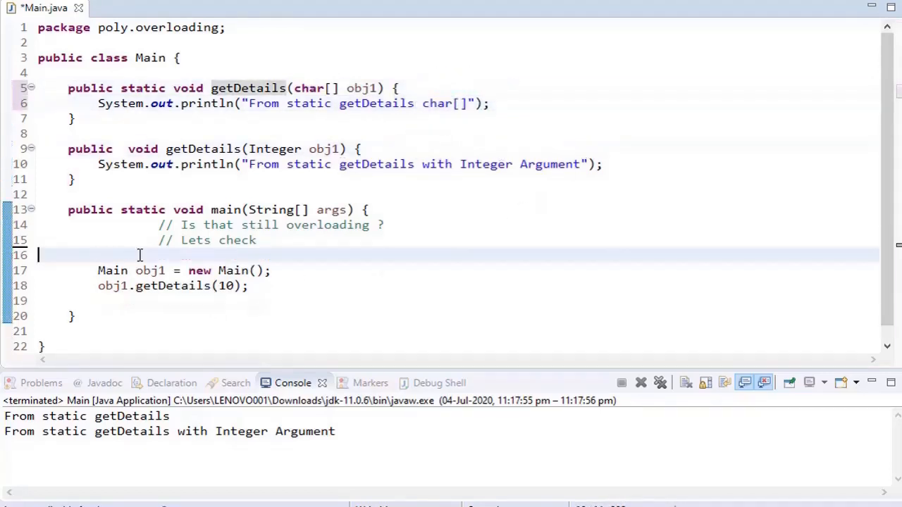
{"action": "double_click", "coordinate": [224, 285]}
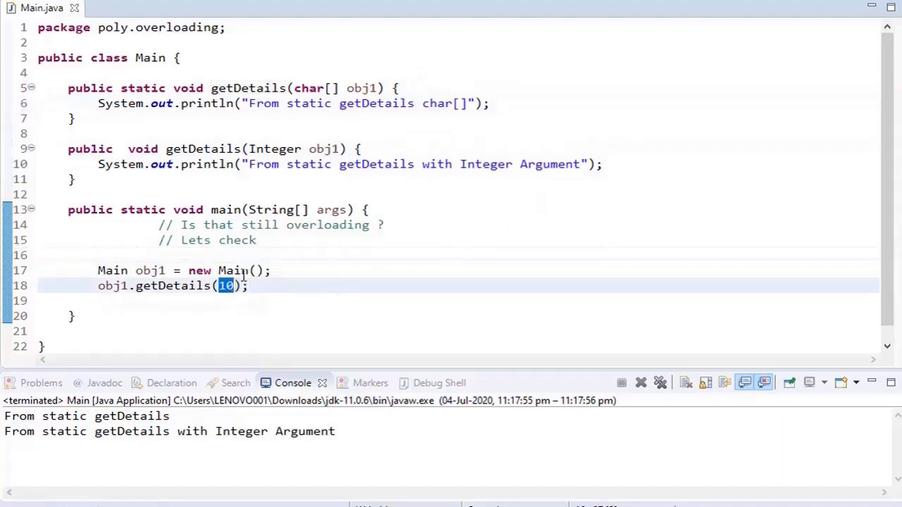